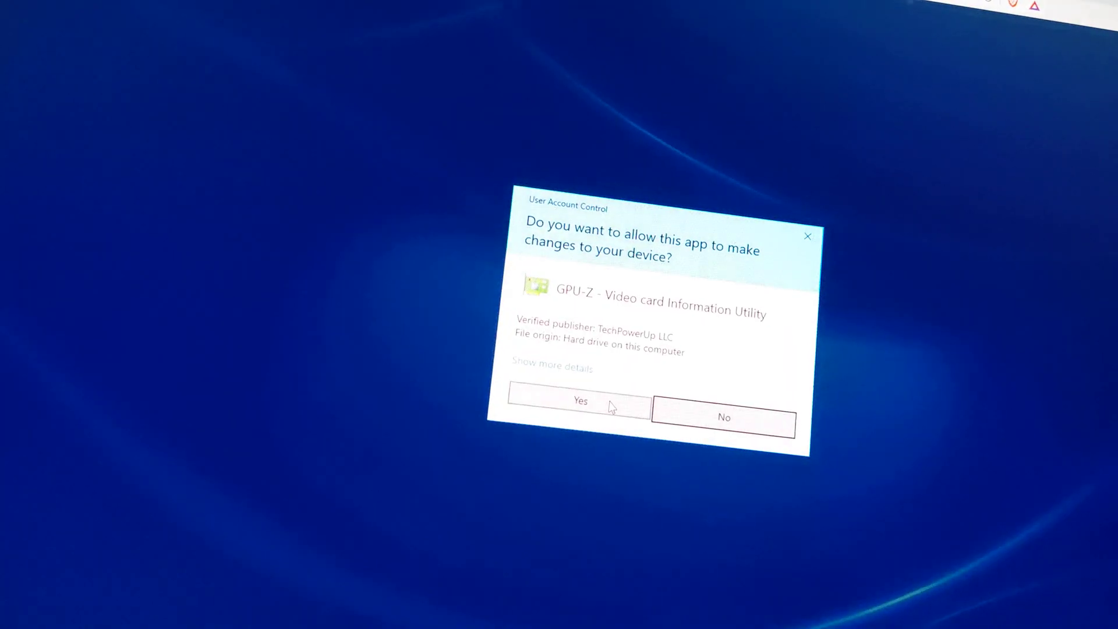
Approve the User Account Control prompt so GPU-Z launches with administrator rights
left_click(580, 400)
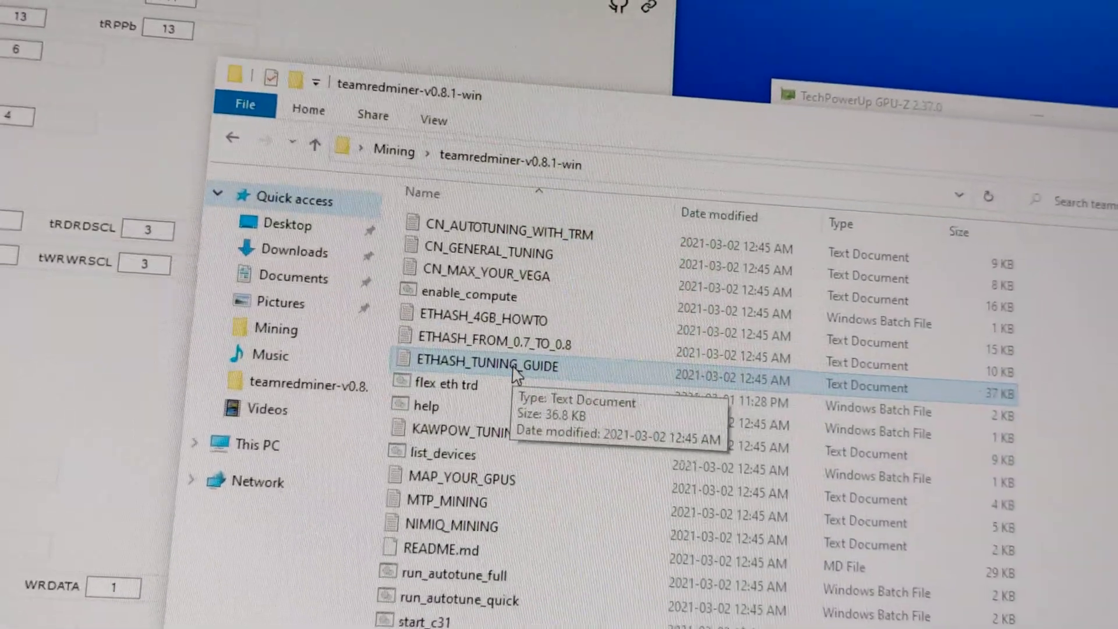
Open ETHASH_TUNING_GUIDE and scroll down to the Vega10 Cards / Vega 56 Hynix section
double_click(486, 365)
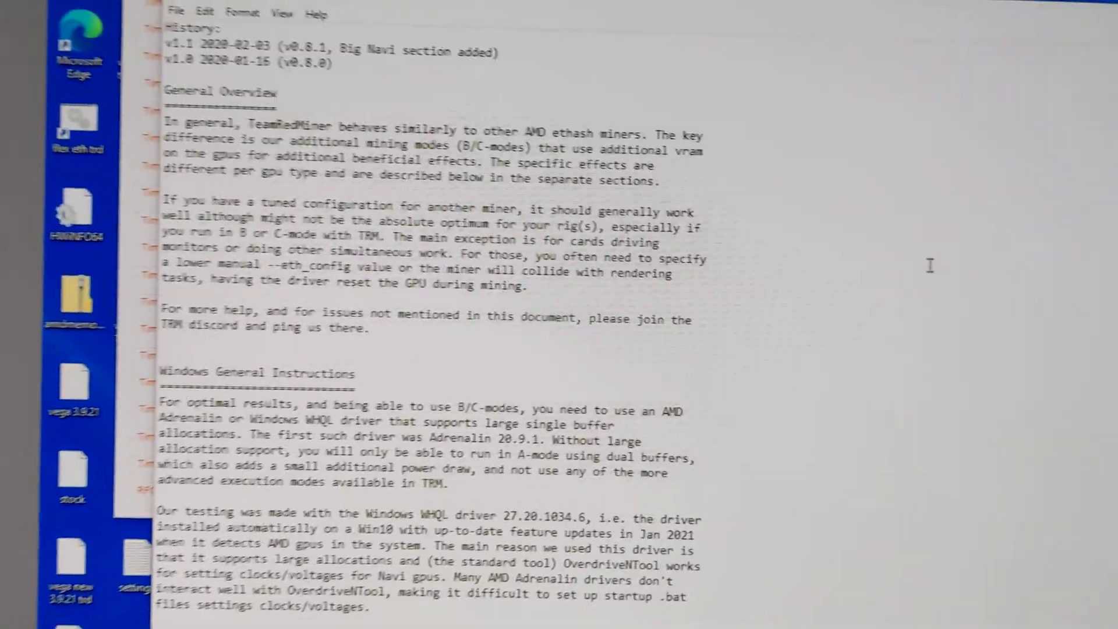
scroll("down", 3)
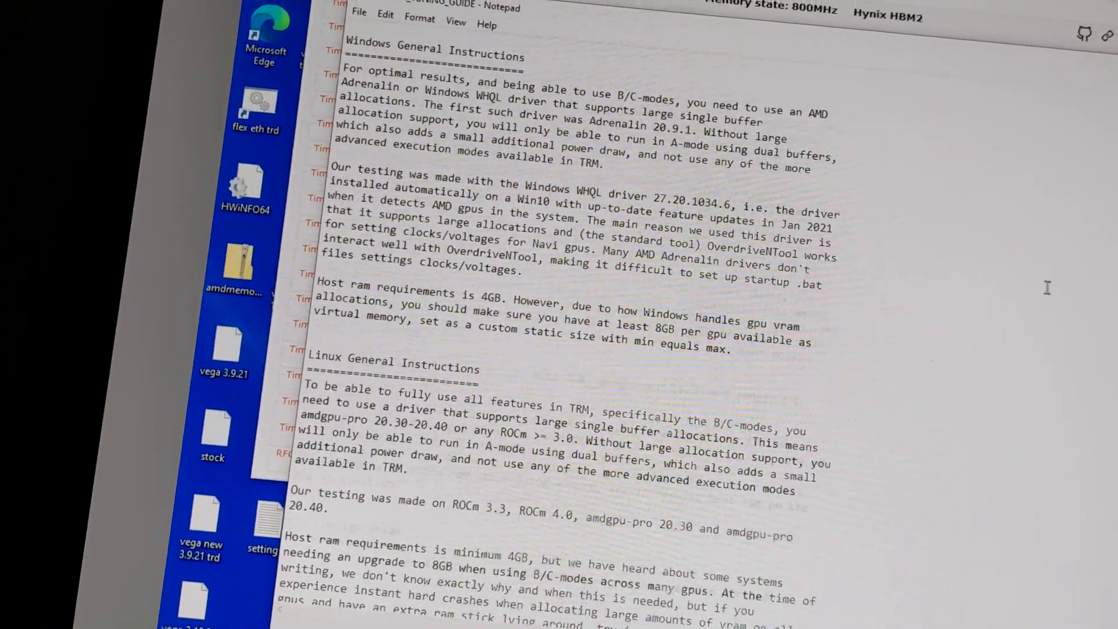
scroll("down", 3)
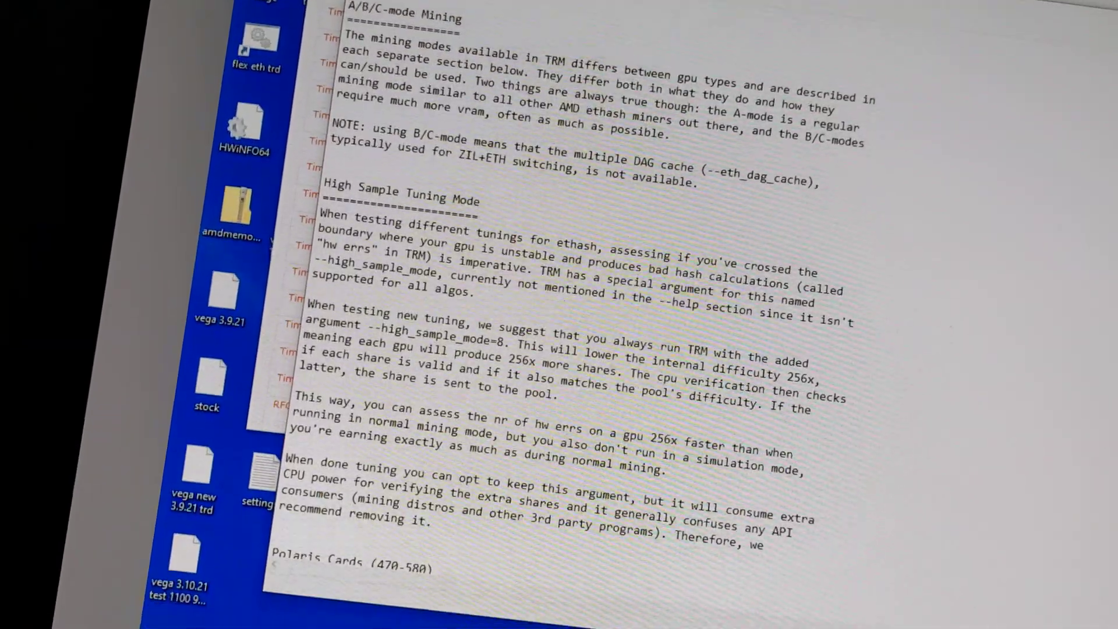
scroll("down", 3)
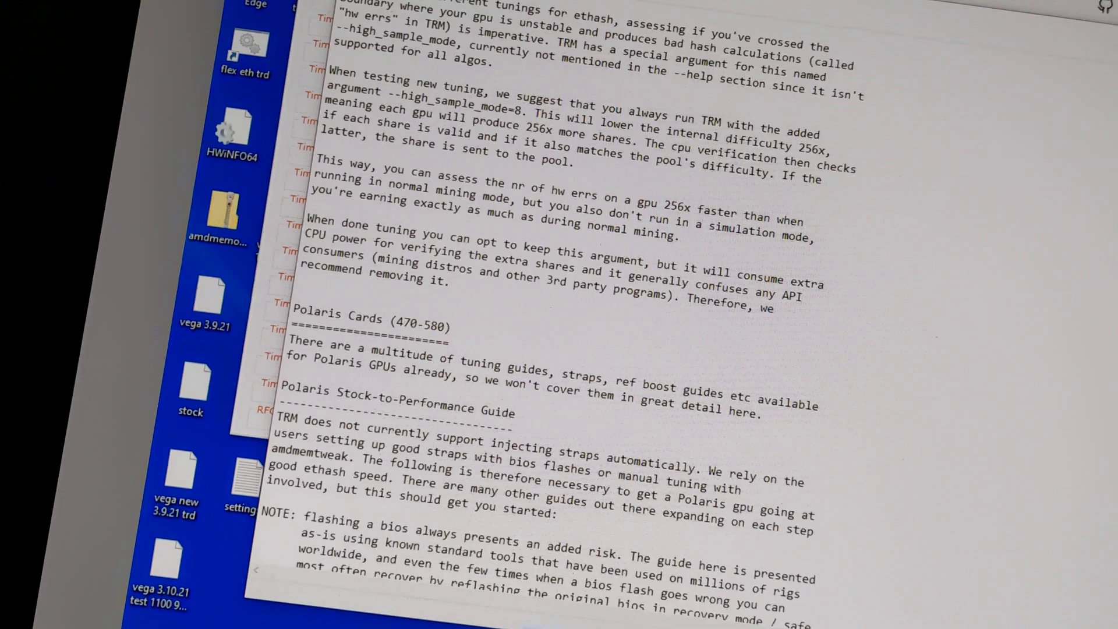
scroll("down", 3)
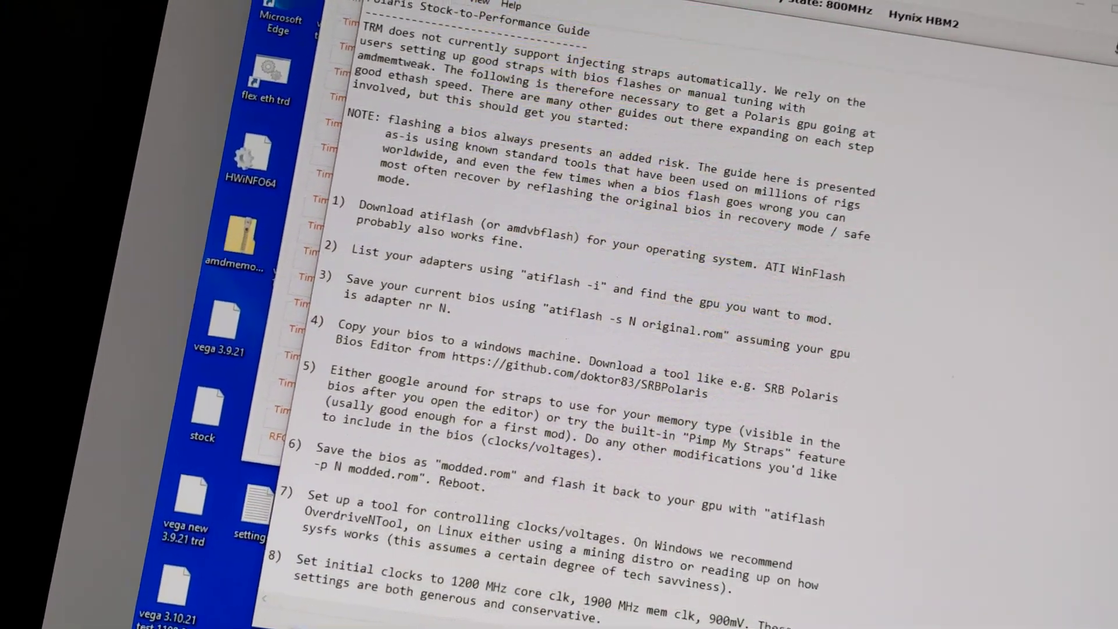
scroll("down", 3)
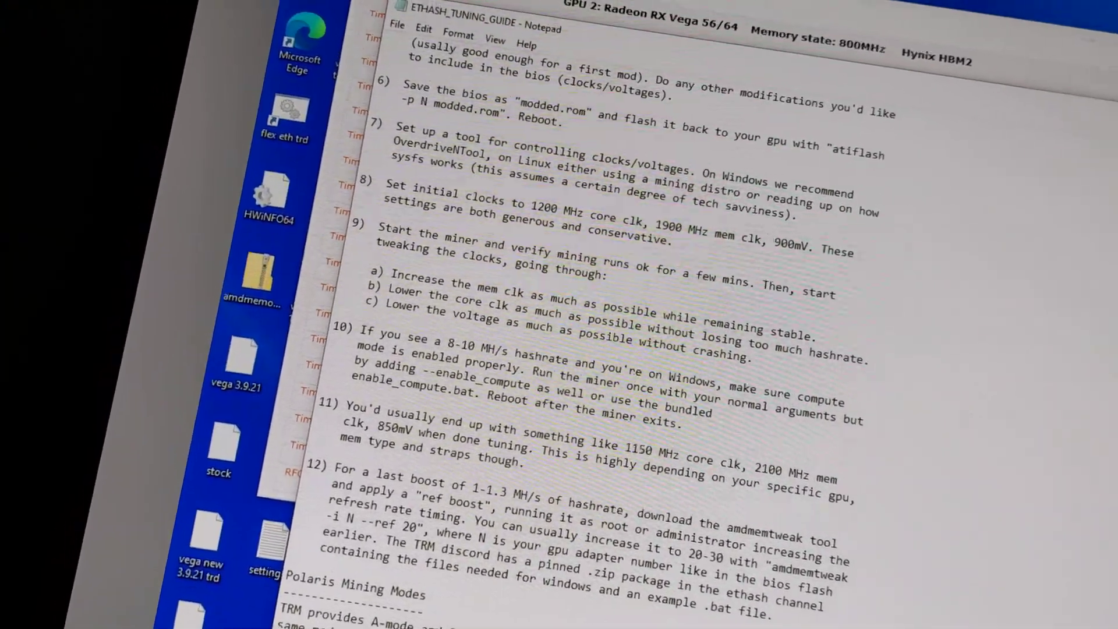
scroll("down", 3)
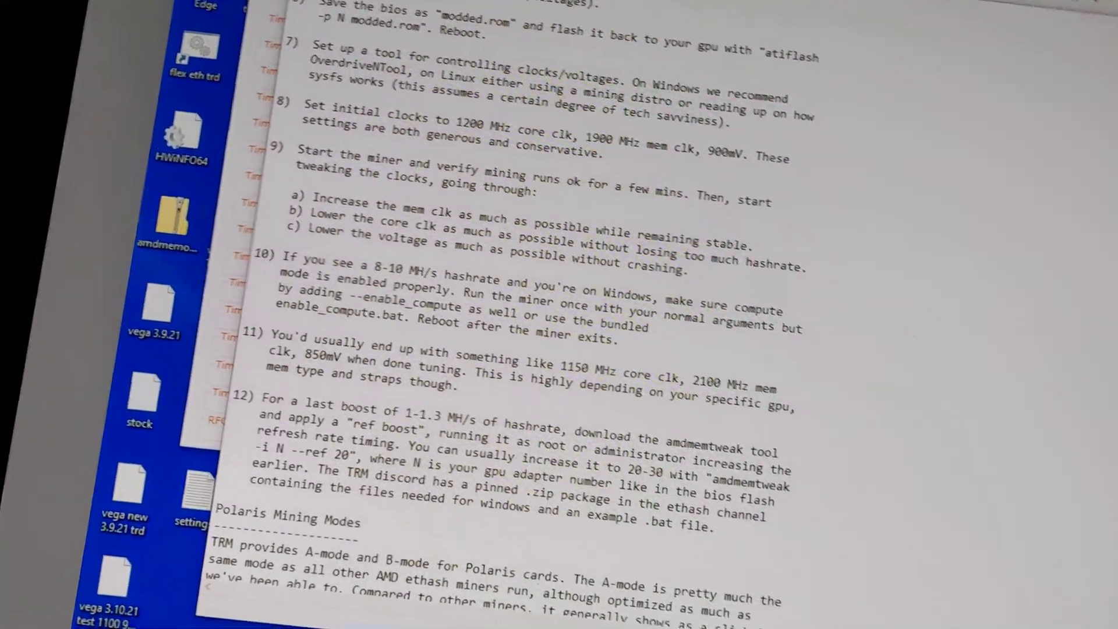
scroll("down", 3)
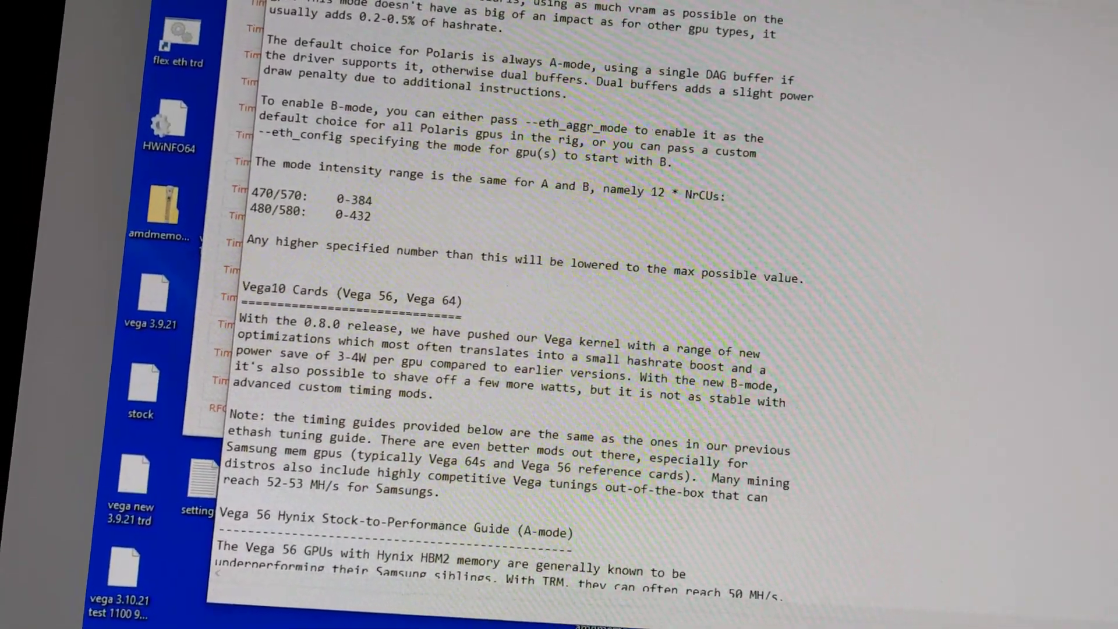
scroll("down", 3)
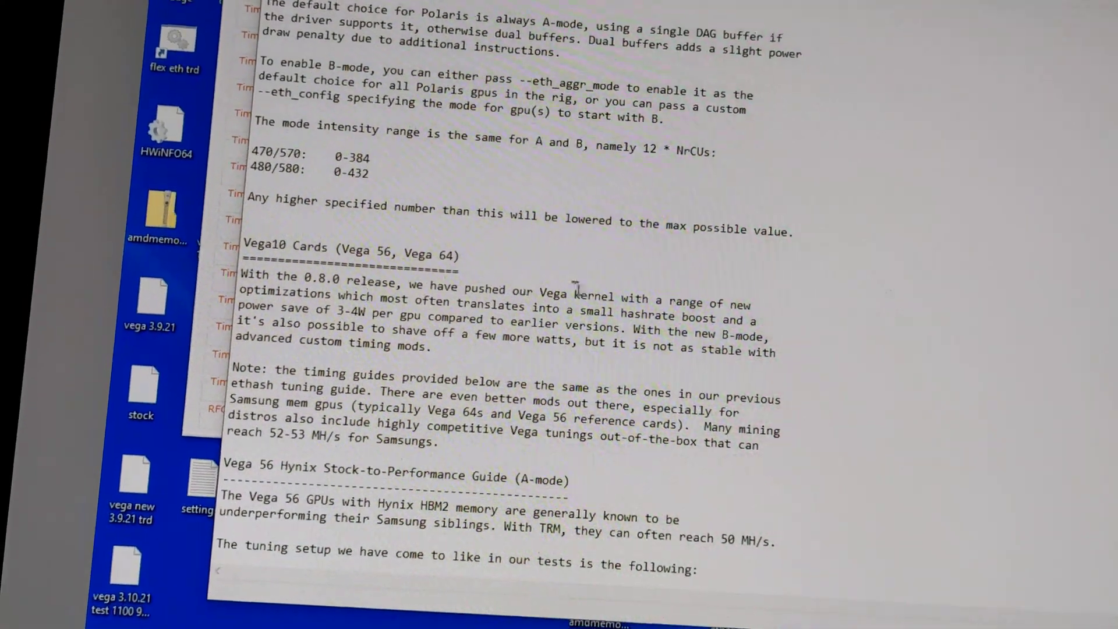
scroll("up", 3)
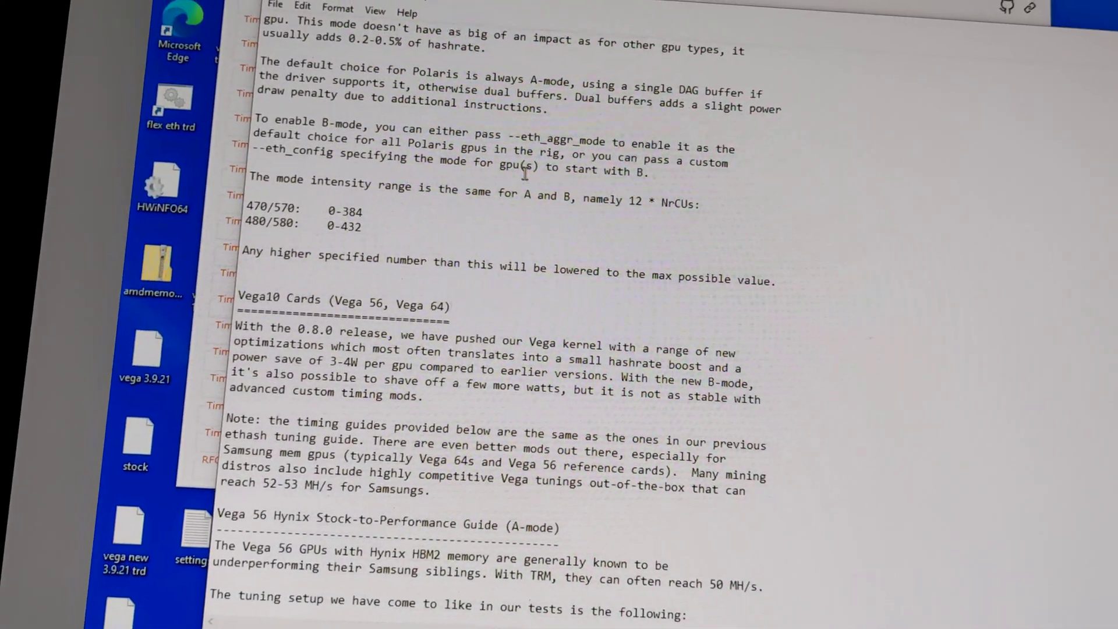
scroll("down", 3)
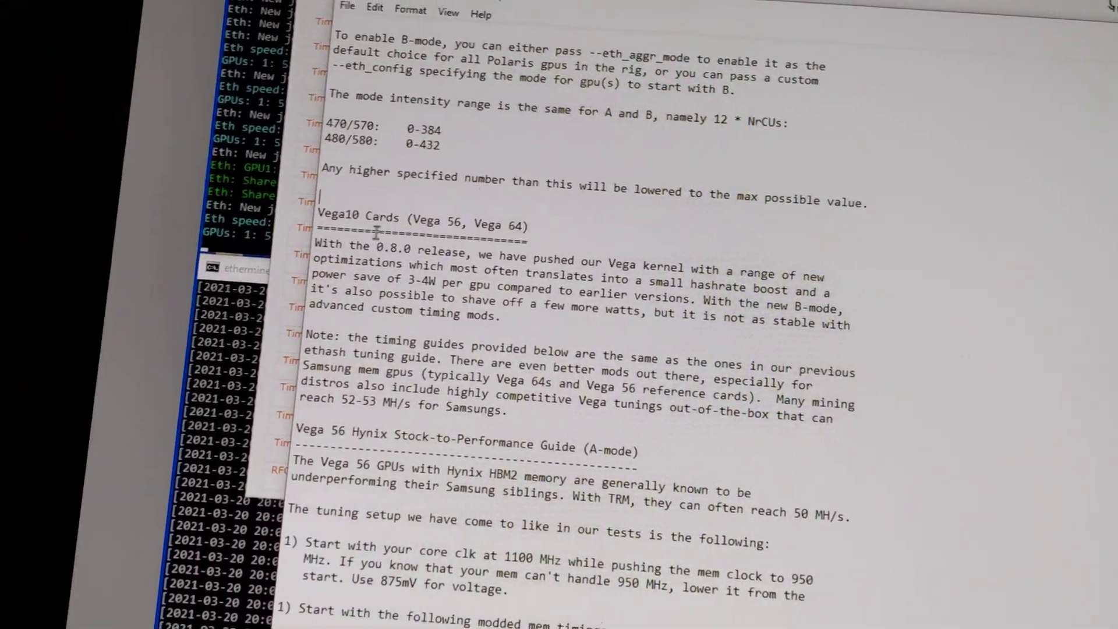
Scroll to the Vega 56 Hynix modded mem timings baseline and tuning steps 2 and 3
scroll("down", 3)
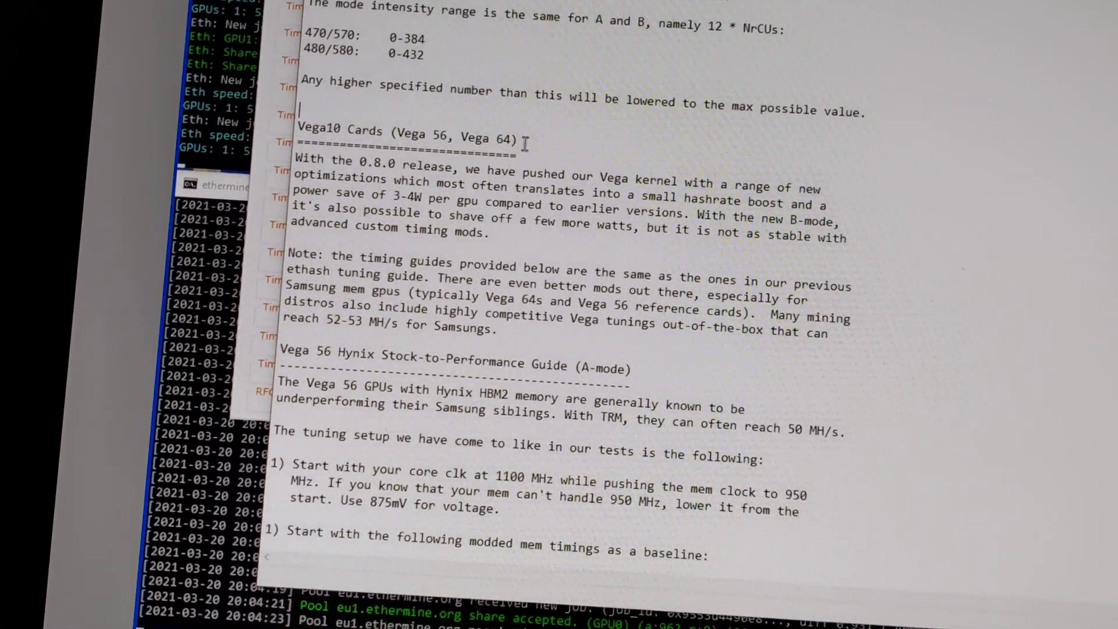
scroll("down", 3)
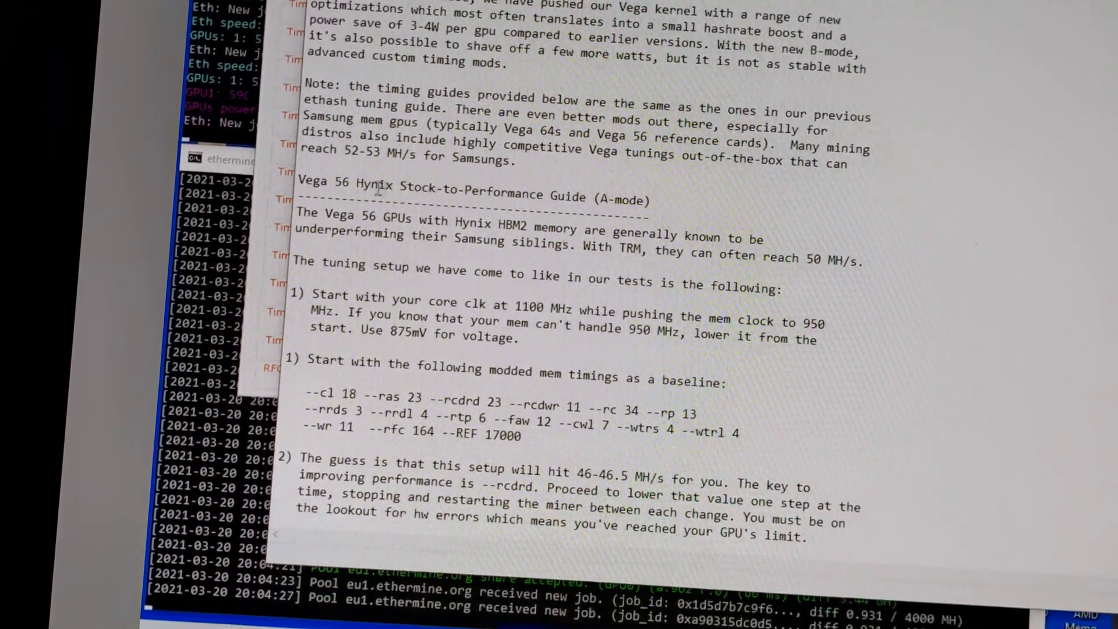
scroll("down", 3)
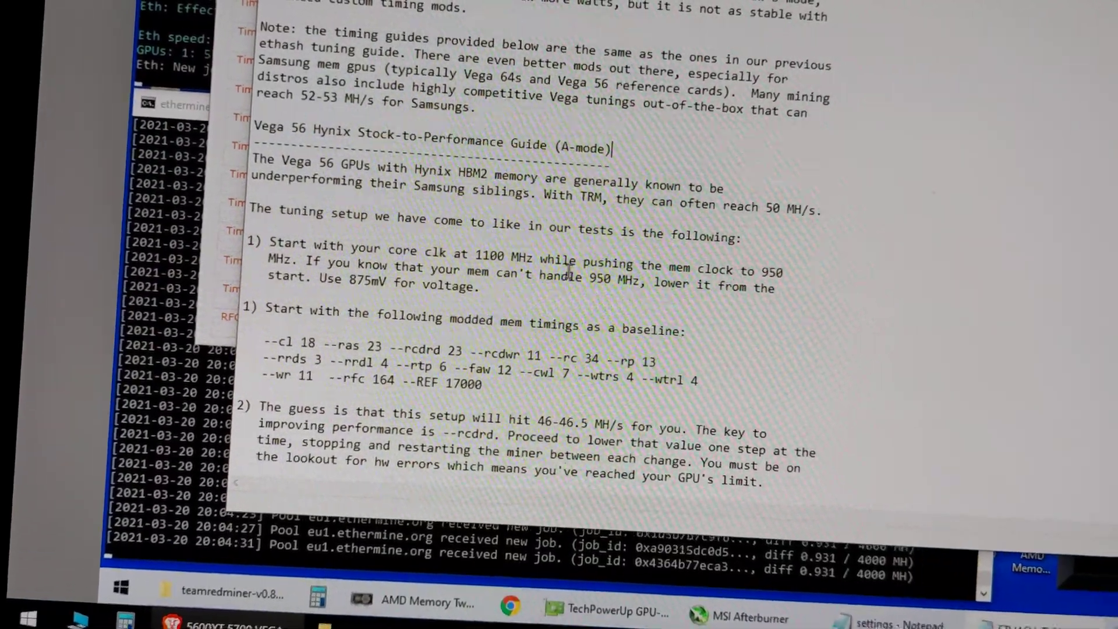
scroll("down", 3)
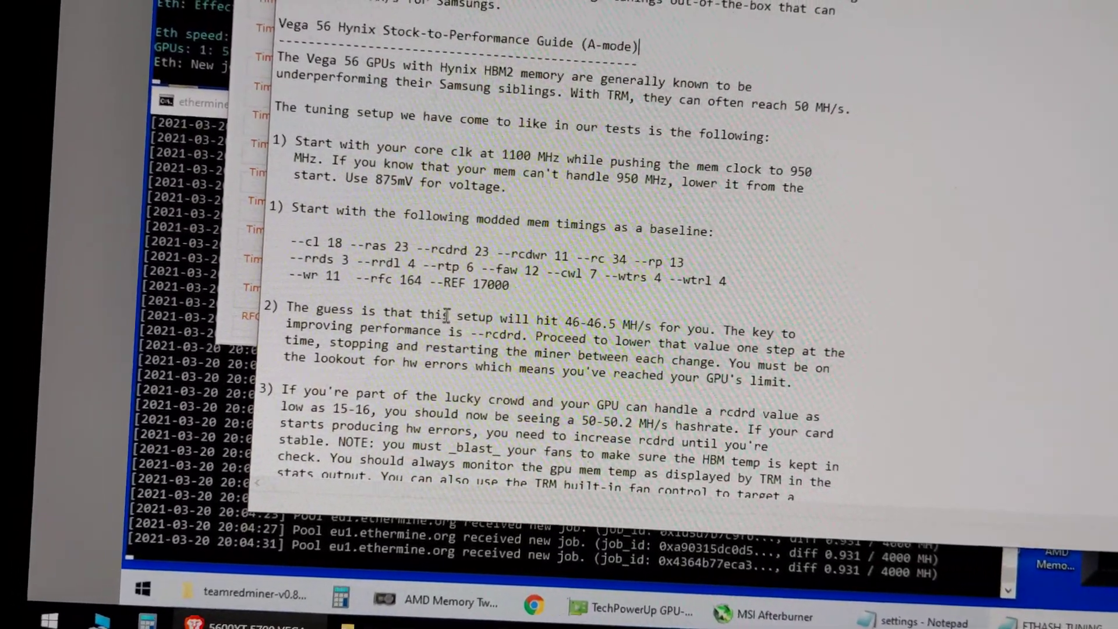
scroll("up", 3)
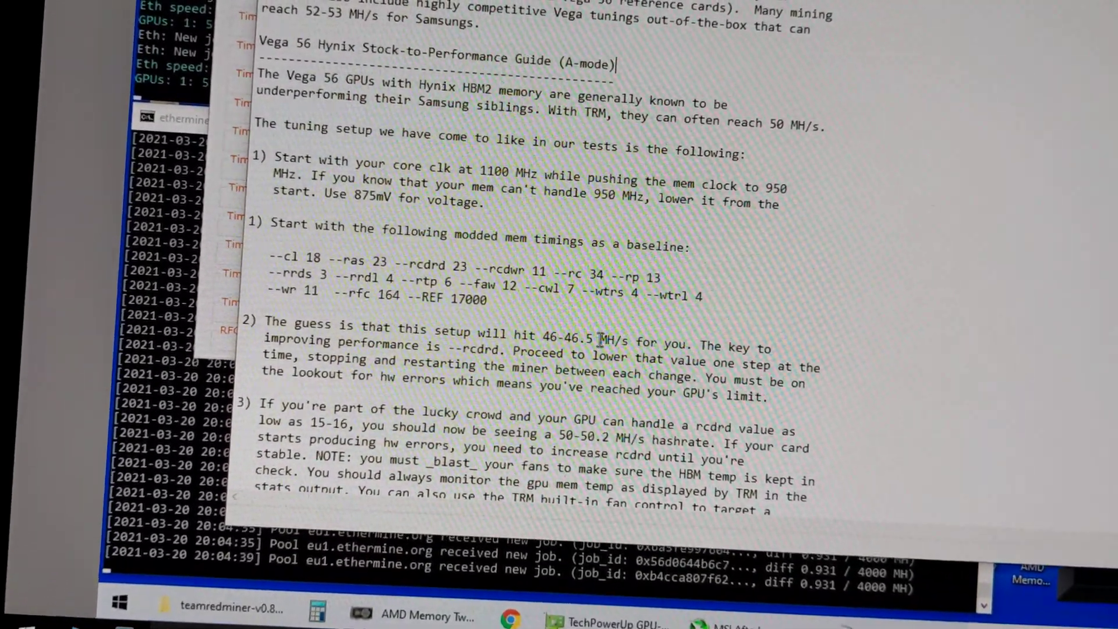
scroll("down", 3)
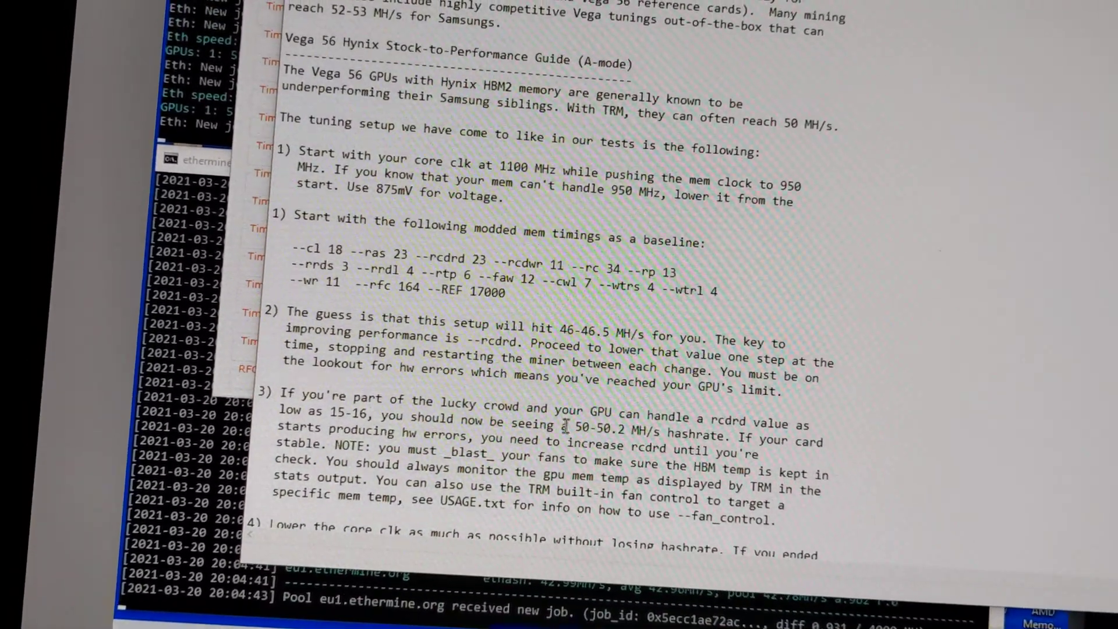
scroll("up", 3)
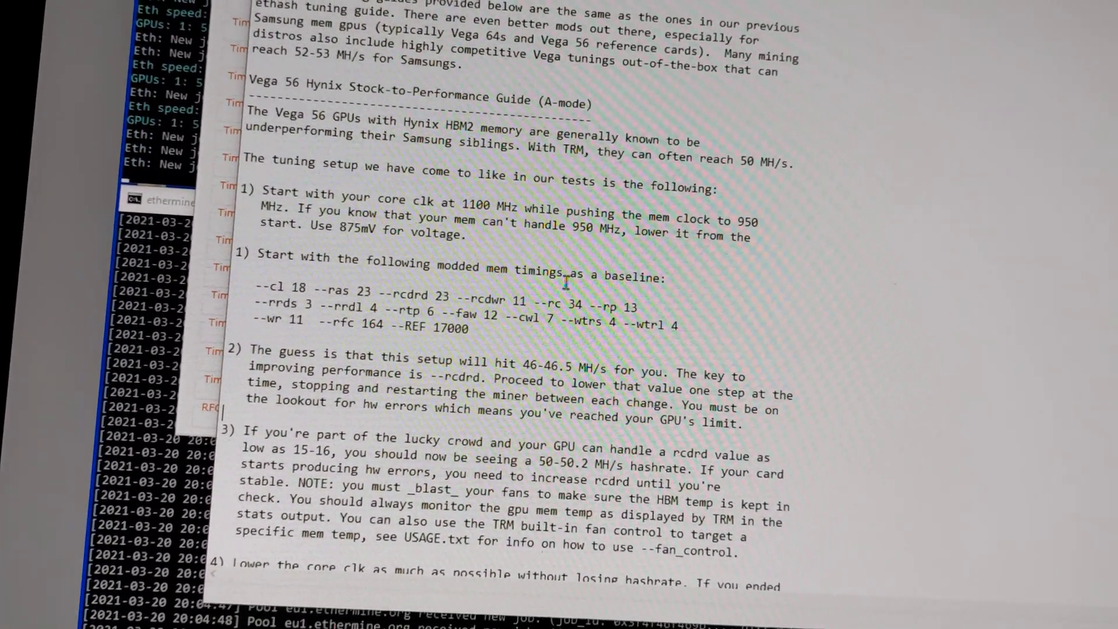
scroll("up", 3)
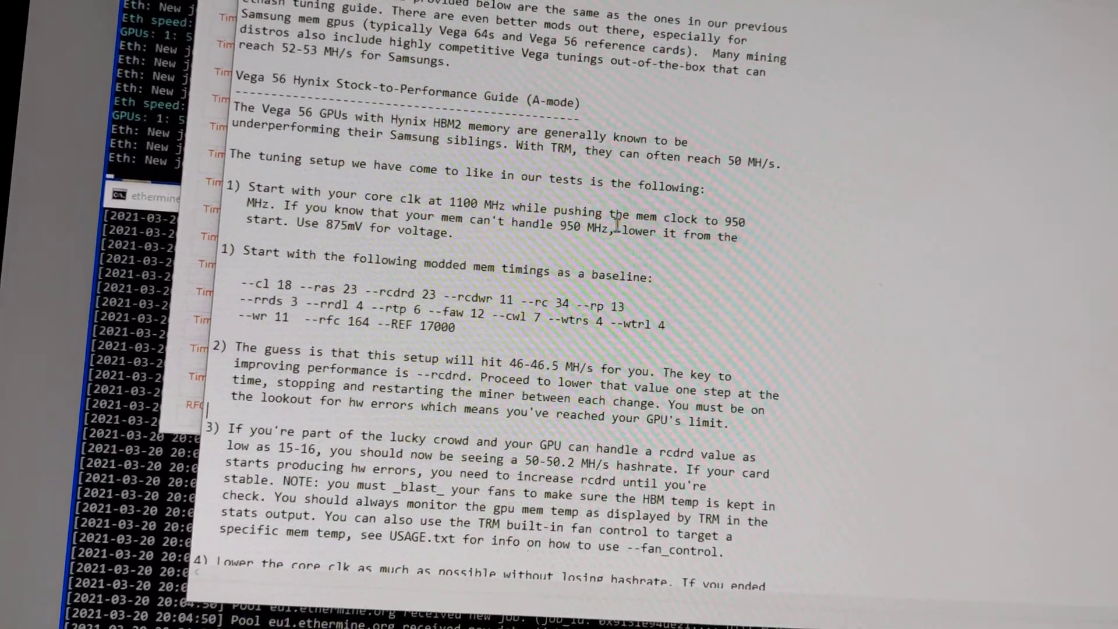
scroll("up", 3)
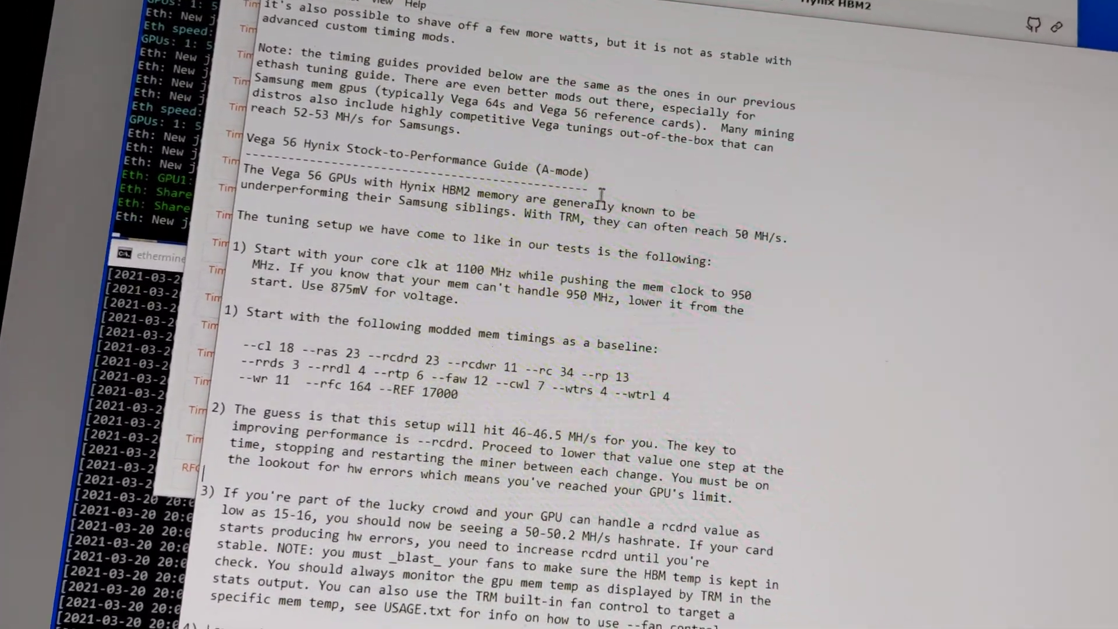
scroll("down", 3)
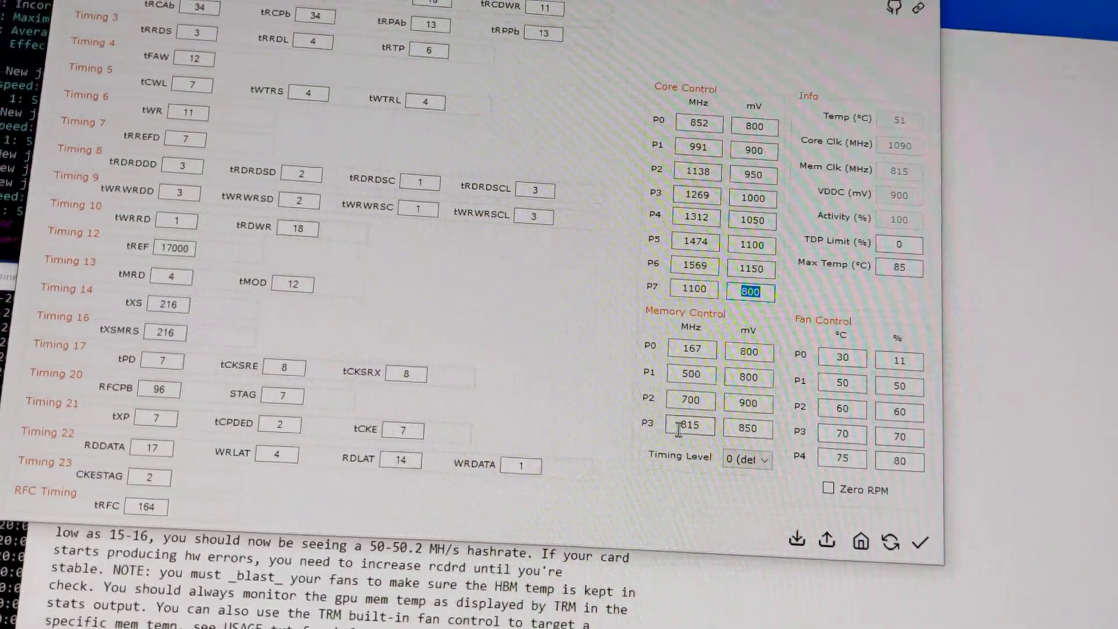
Scroll AMD Memory Tweak to show the timing fields and Core/Memory P-states (P7 1100 MHz, P3 815 MHz)
scroll("down", 3)
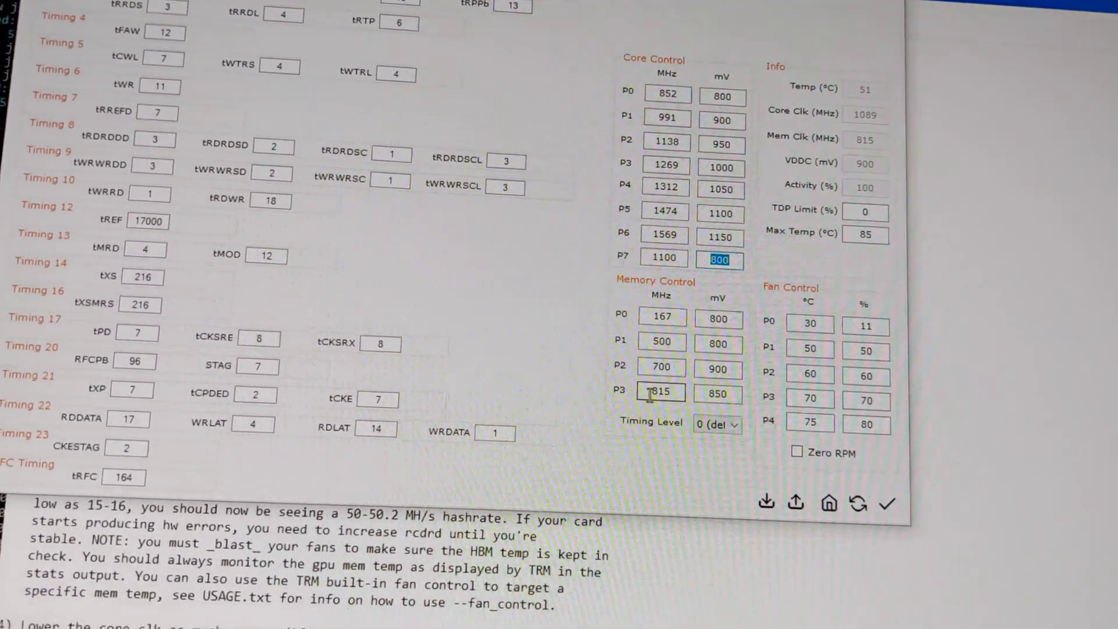